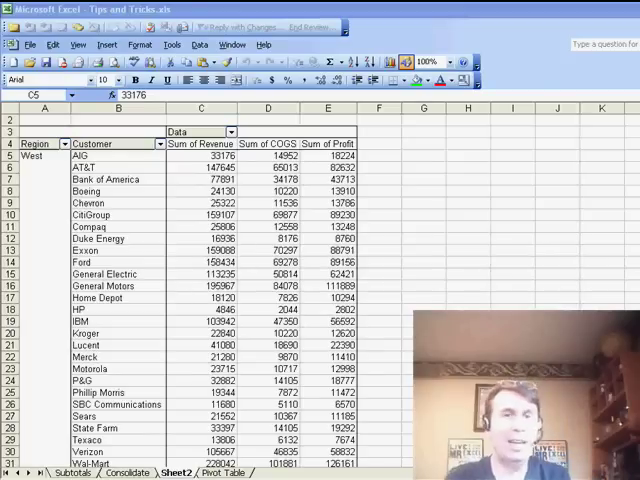
mouse_move(183, 275)
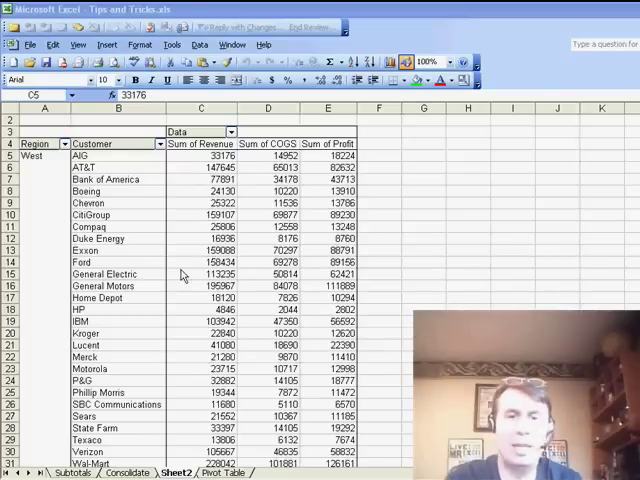
Open Module1 in the VBA editor to show the recorded FormatMyPivot macro
left_click(200, 155)
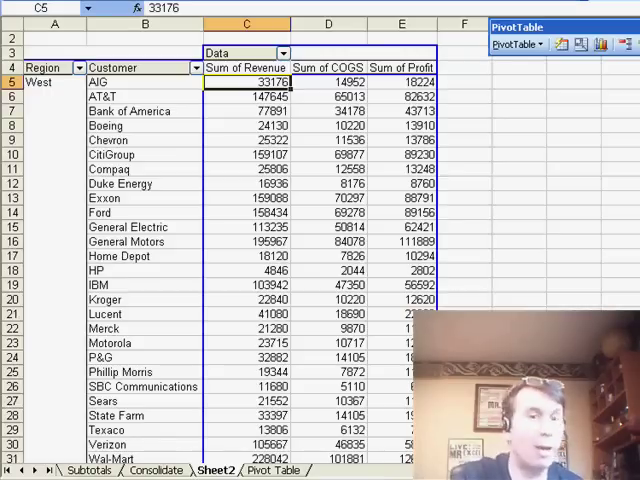
key("alt+F11")
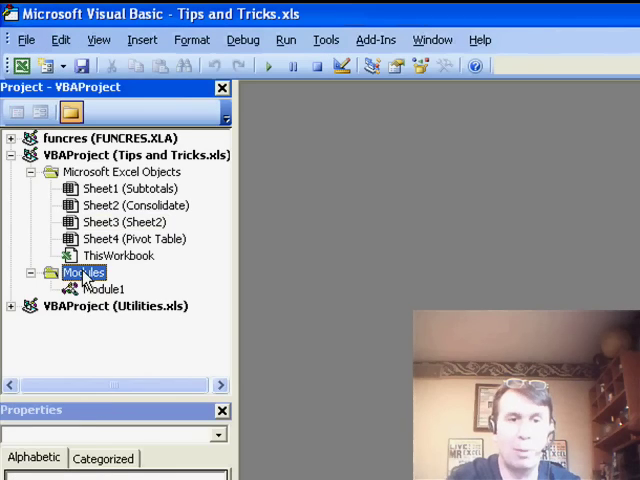
double_click(104, 289)
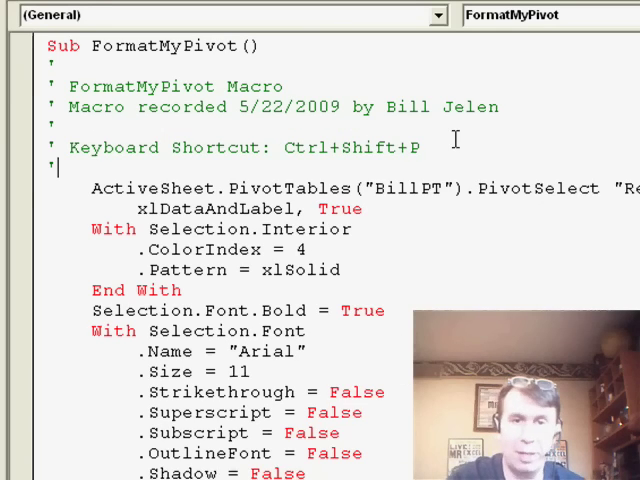
Add 'Dim PT As PivotTable' and 'Set PT = ActiveSheet.PivotTables(1)' atop the macro
type("Dim")
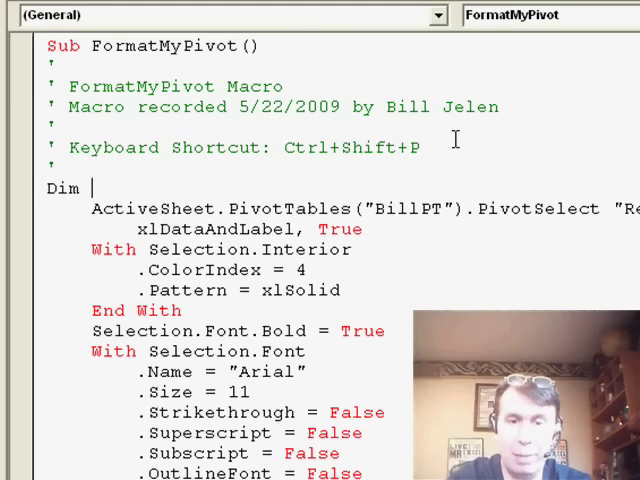
type("PT a")
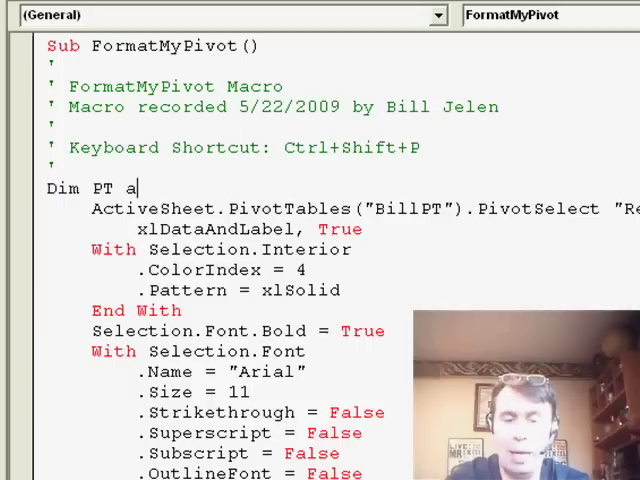
type("s pivottable")
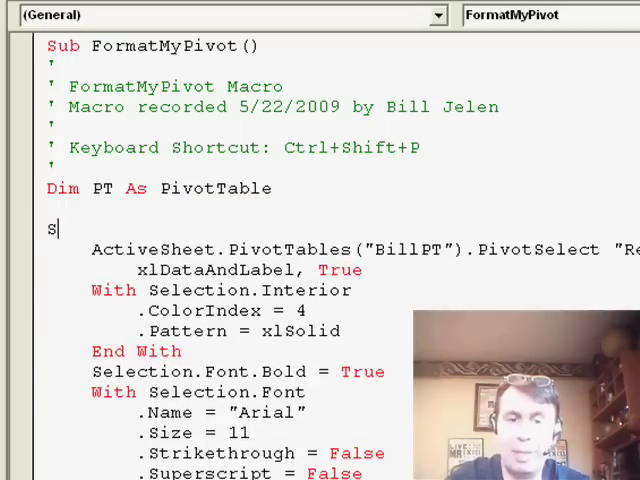
type("et PT =")
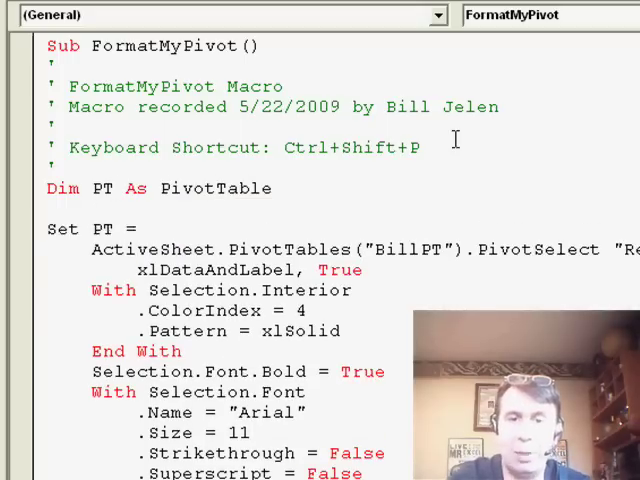
type("activesheet.")
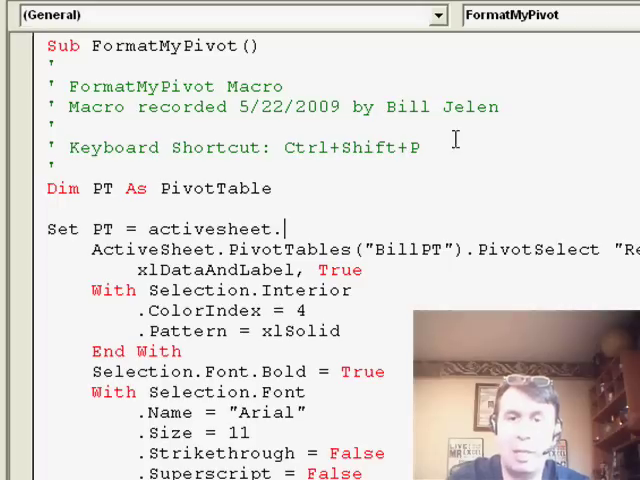
type("pivottables")
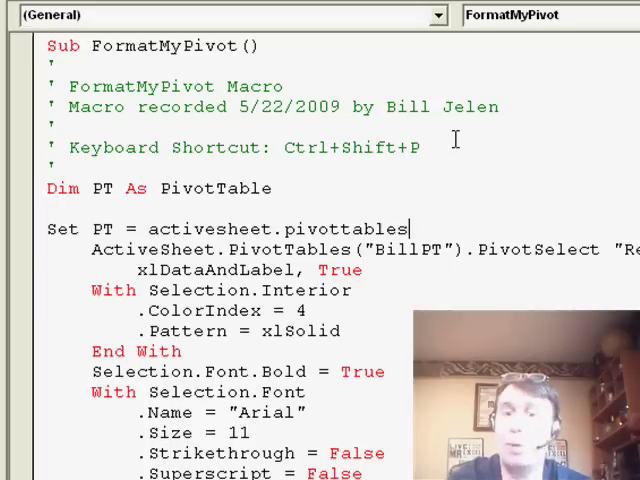
type("(1)")
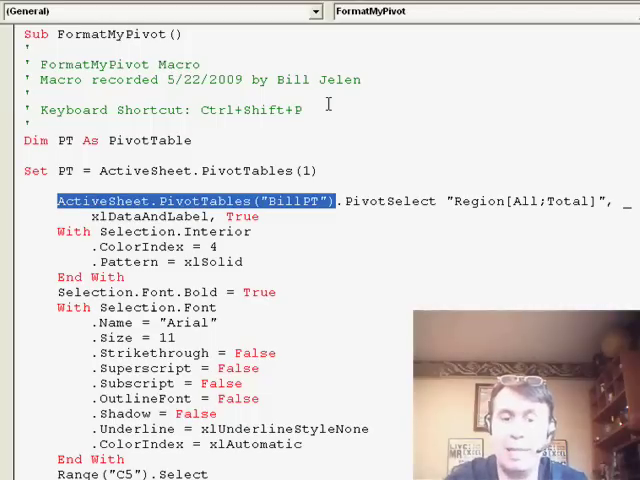
Replace the hard-coded BillPT pivot table references with PT through to the last line
type("PT")
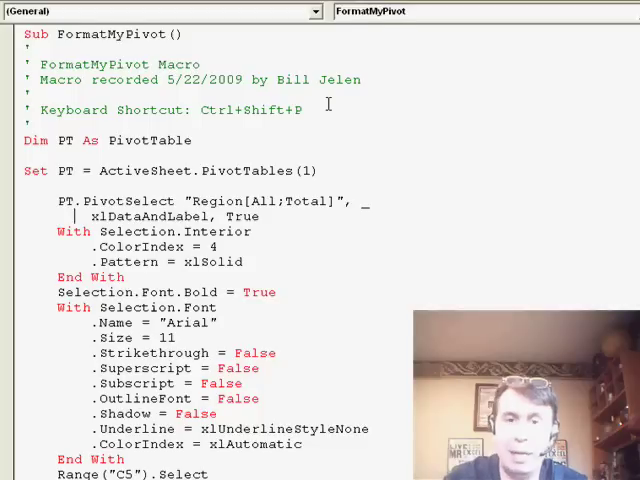
scroll("down", 3)
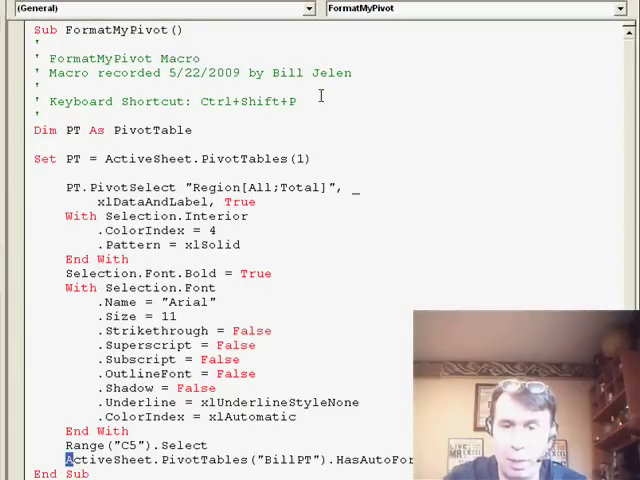
double_click(190, 459)
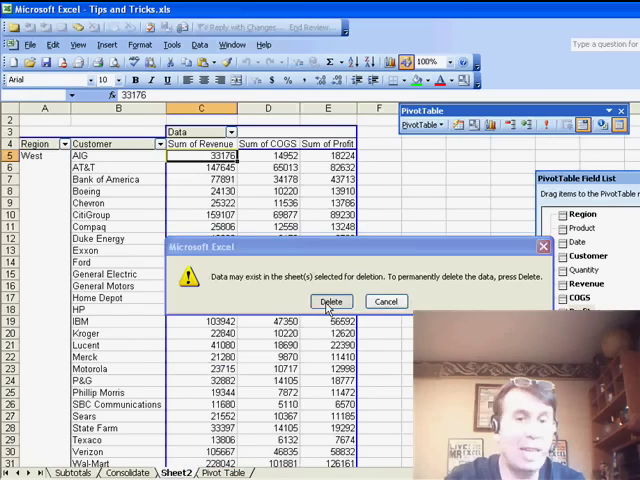
Delete the old pivot sheet and start a new pivot table with the Region field
left_click(331, 301)
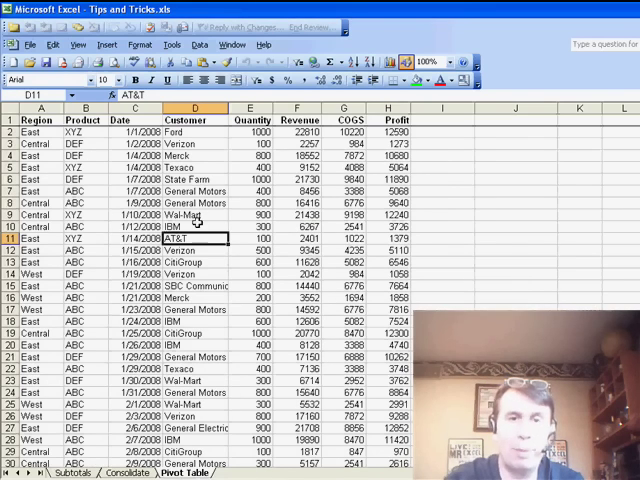
left_click(200, 44)
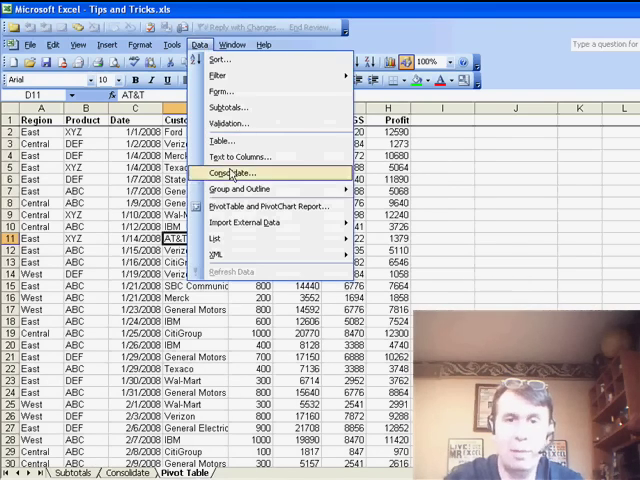
left_click(264, 207)
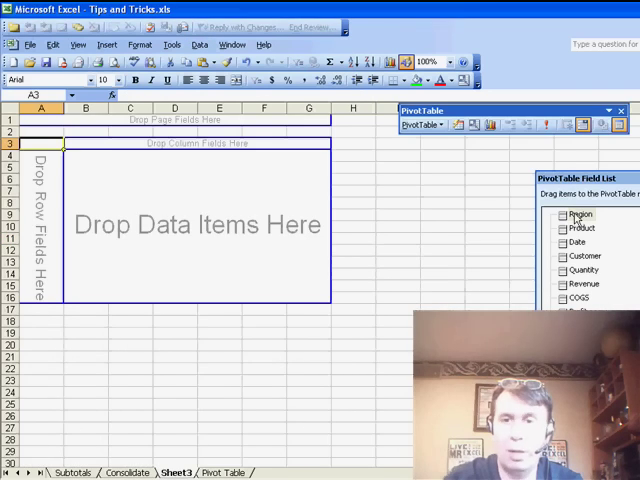
left_click(578, 243)
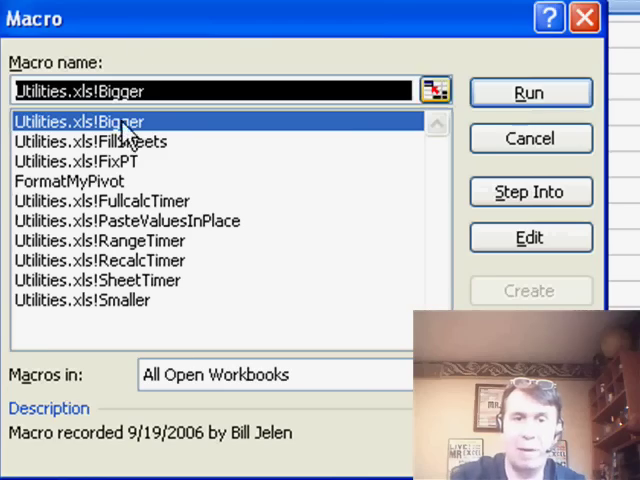
Run FormatMyPivot on the new pivot table, check the West Total row, and reopen the code
left_click(530, 92)
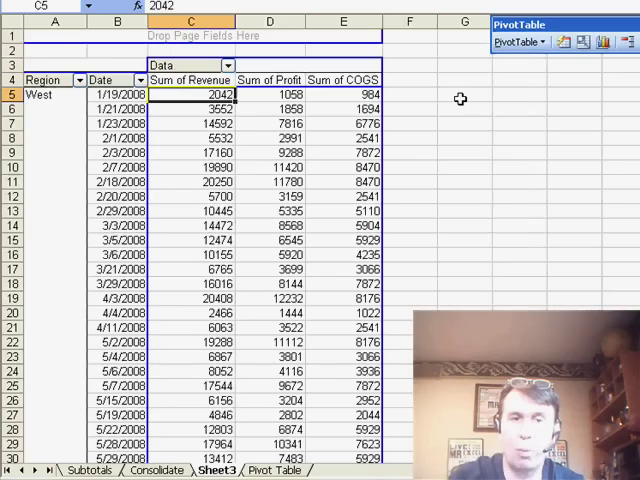
scroll("down", 3)
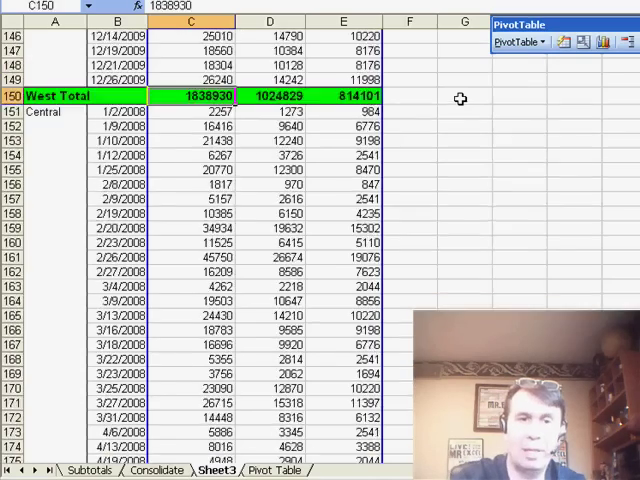
mouse_move(182, 82)
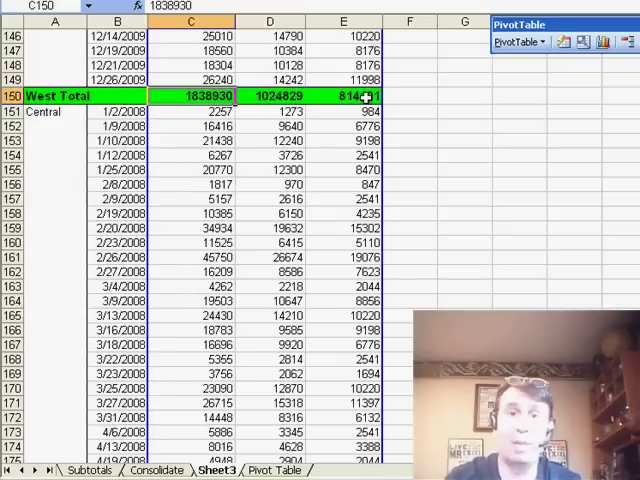
key("alt+F11")
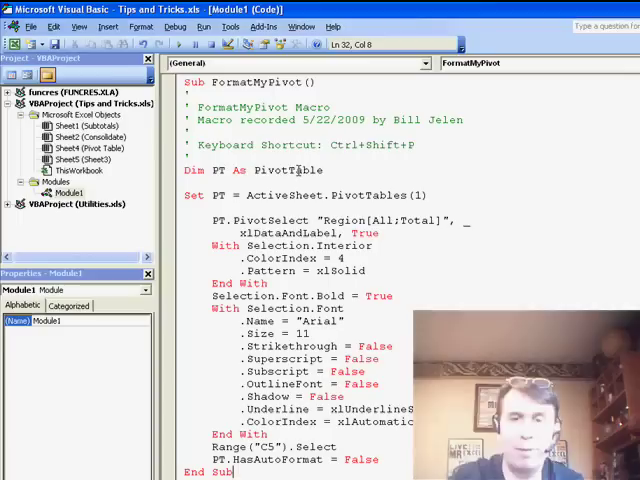